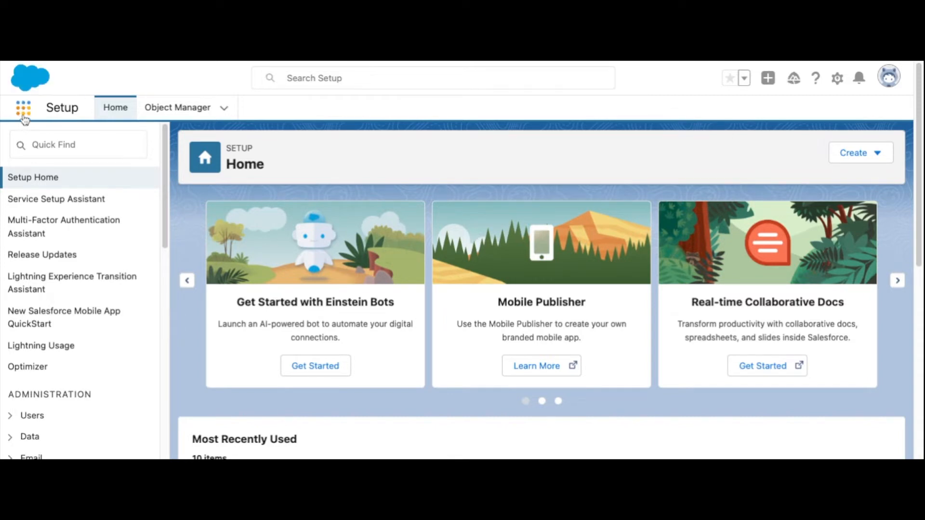
Search the App Launcher for 'Group' to reach the Groups list.
{"action": "left_click", "coordinate": [23, 107]}
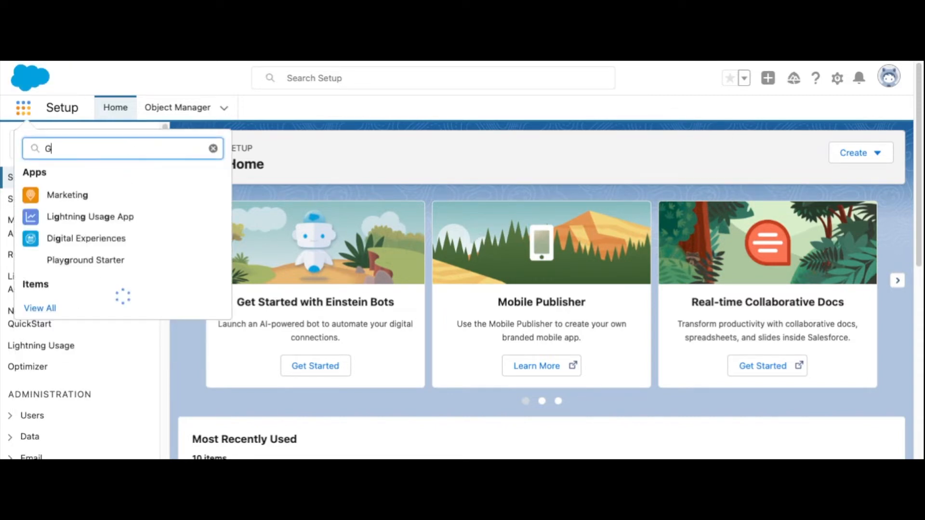
{"action": "type", "text": "roup"}
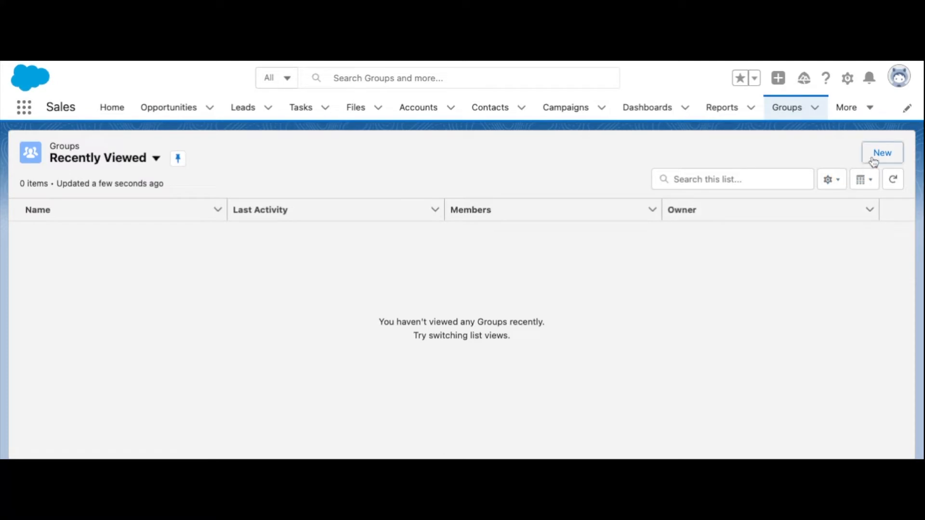
Create a new group named 'Service Team' described 'Collaboration channel for Service Team users.'.
{"action": "left_click", "coordinate": [882, 152]}
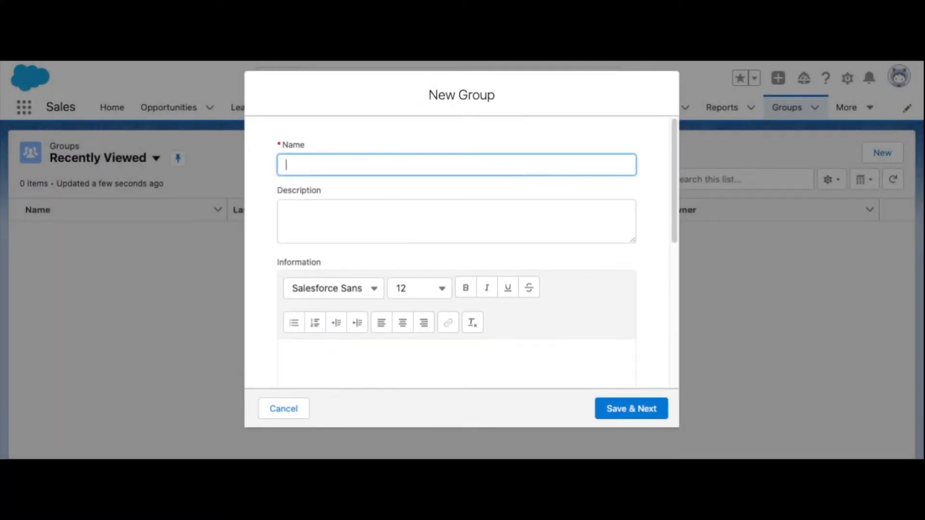
{"action": "type", "text": "Servic"}
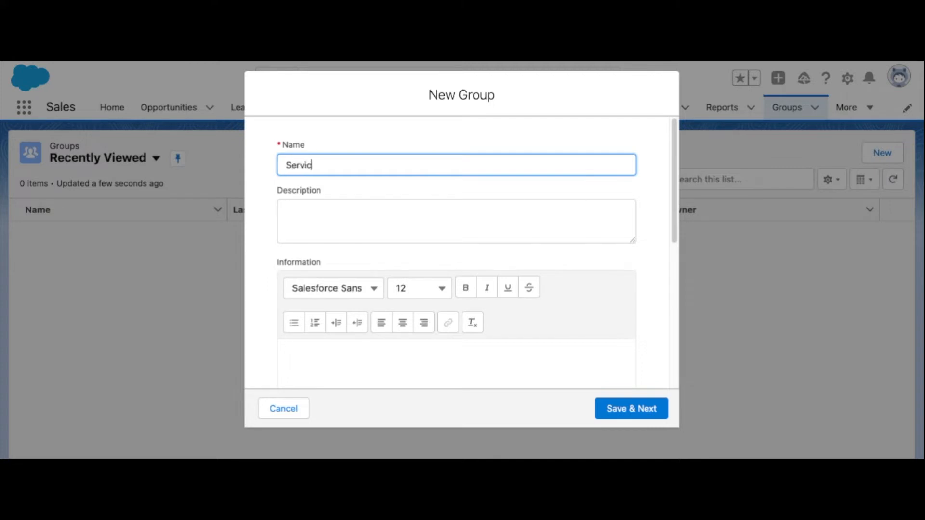
{"action": "type", "text": "c"}
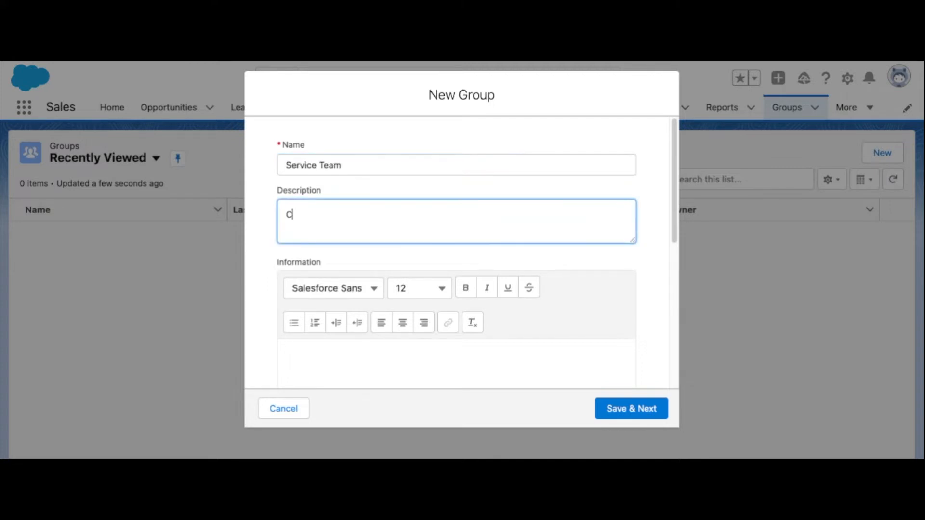
{"action": "type", "text": "ollaboration"}
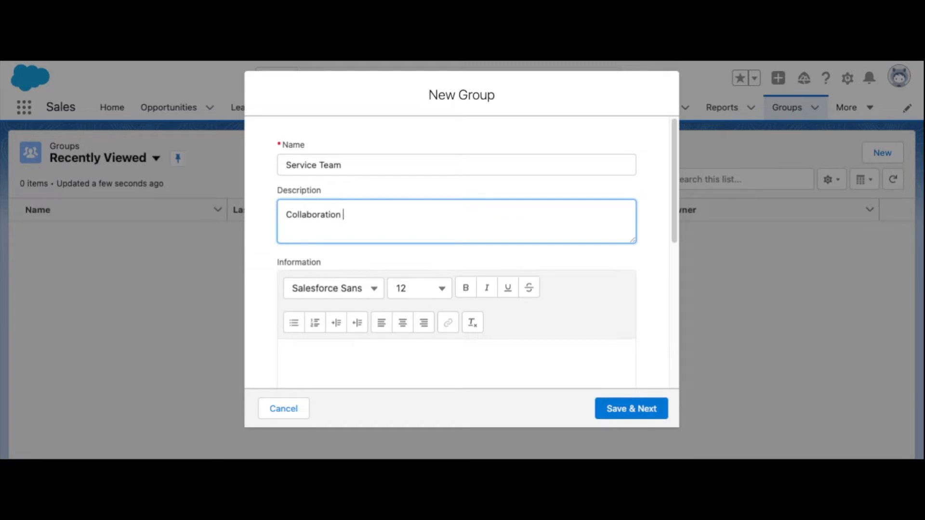
{"action": "type", "text": "channel for"}
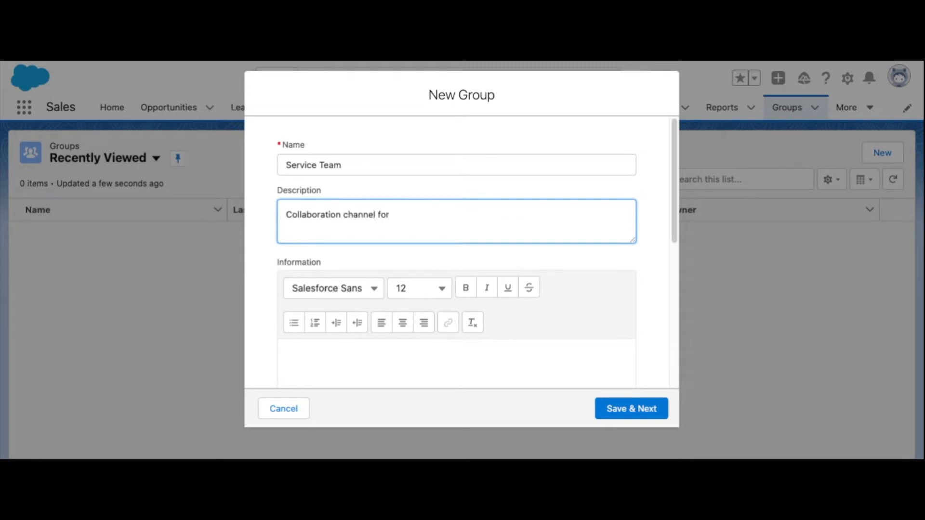
{"action": "type", "text": "Service"}
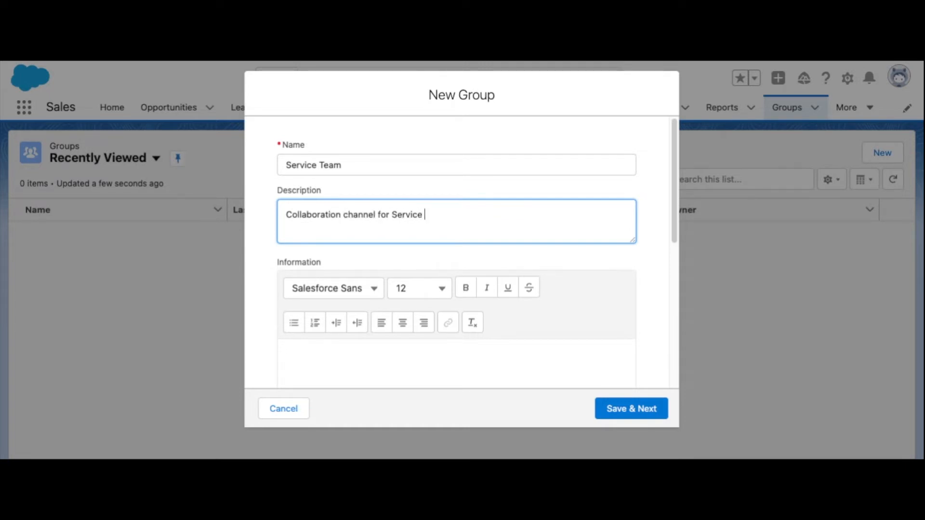
{"action": "type", "text": "Team users."}
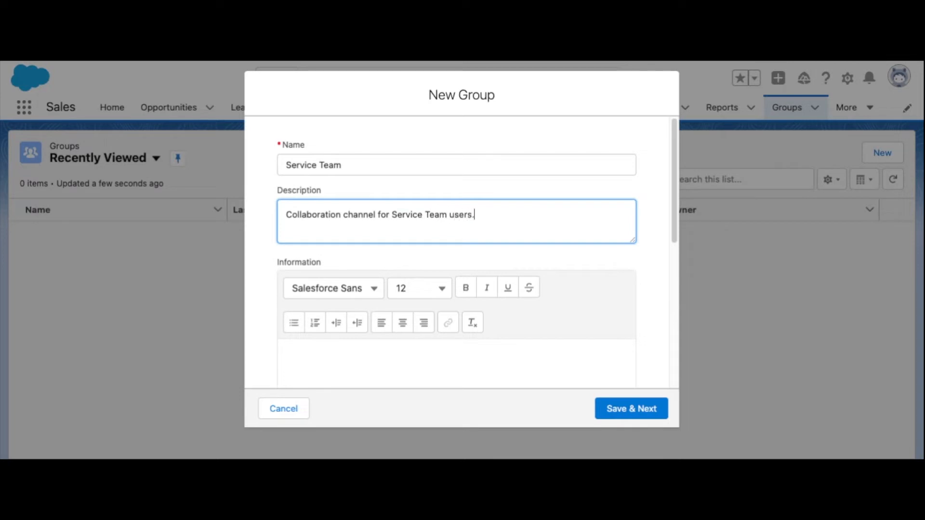
Set the New Group form's Access Type to Private.
{"action": "scroll", "scroll_direction": "down", "scroll_amount": 3}
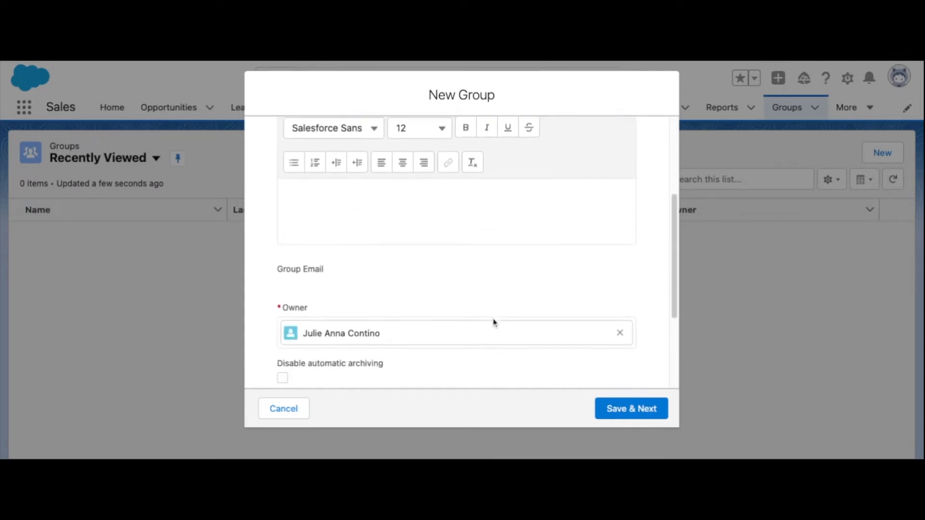
{"action": "scroll", "scroll_direction": "down", "scroll_amount": 3}
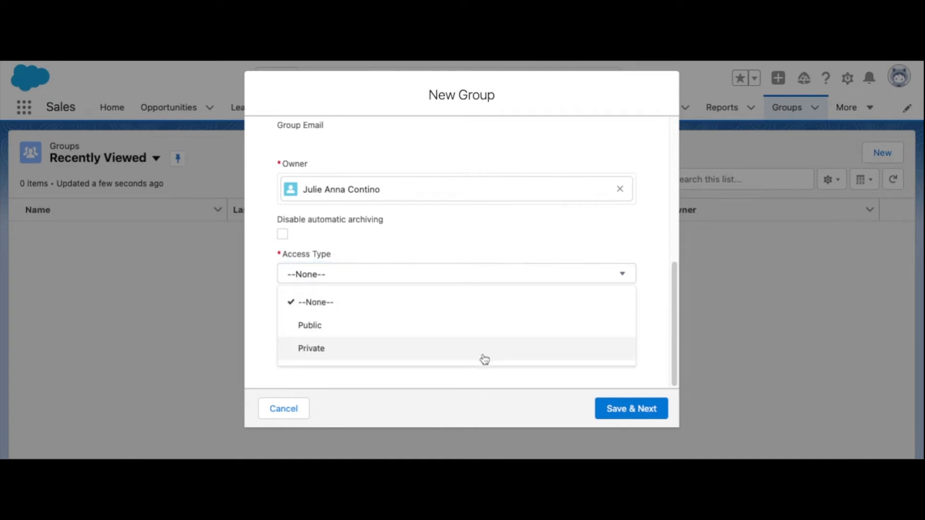
{"action": "left_click", "coordinate": [311, 348]}
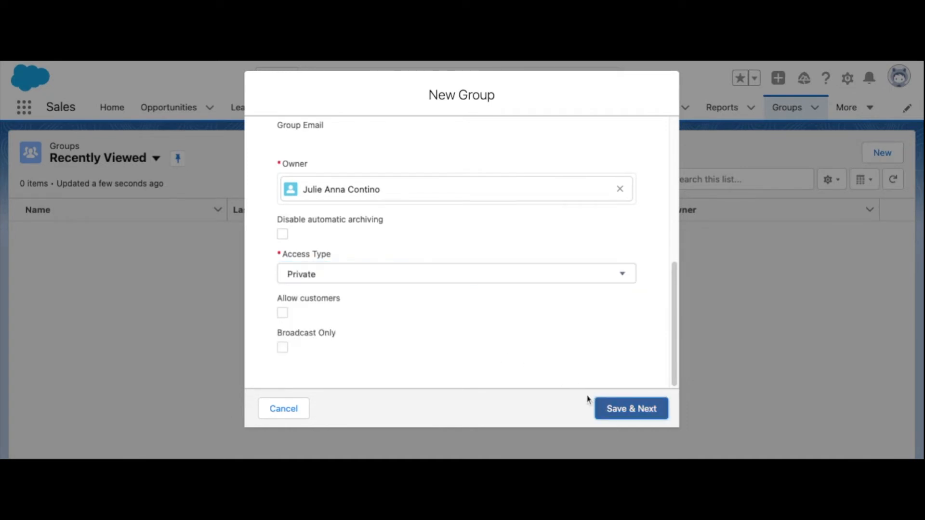
Save the group details and skip the photo upload to reach Manage Members.
{"action": "left_click", "coordinate": [631, 408]}
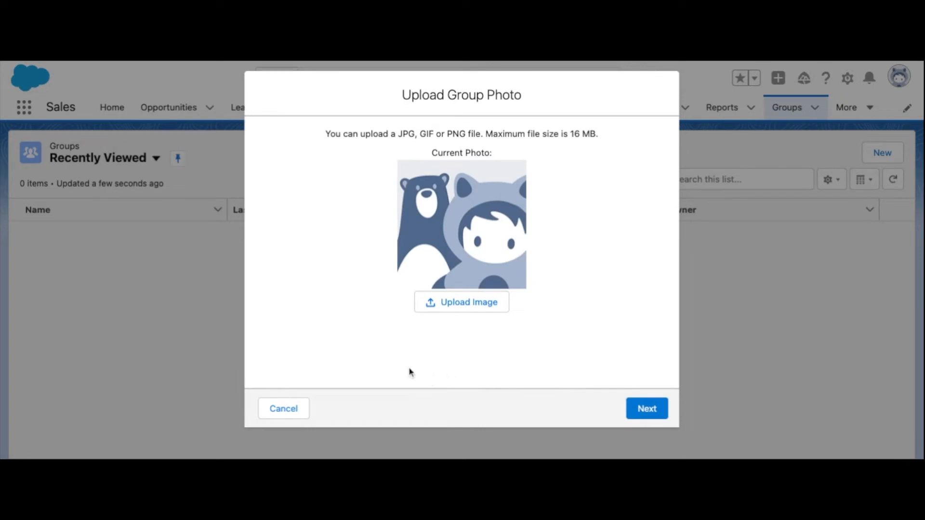
{"action": "mouse_move", "coordinate": [460, 229]}
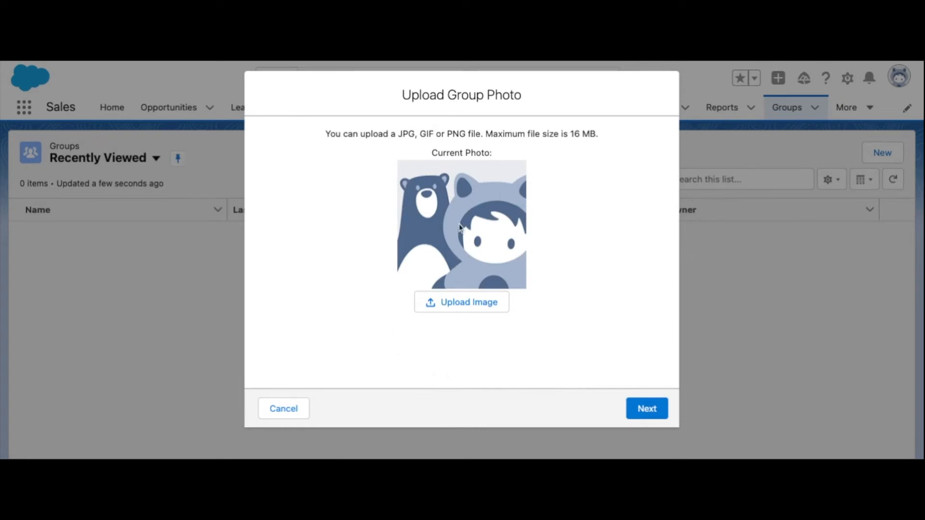
{"action": "left_click", "coordinate": [646, 408]}
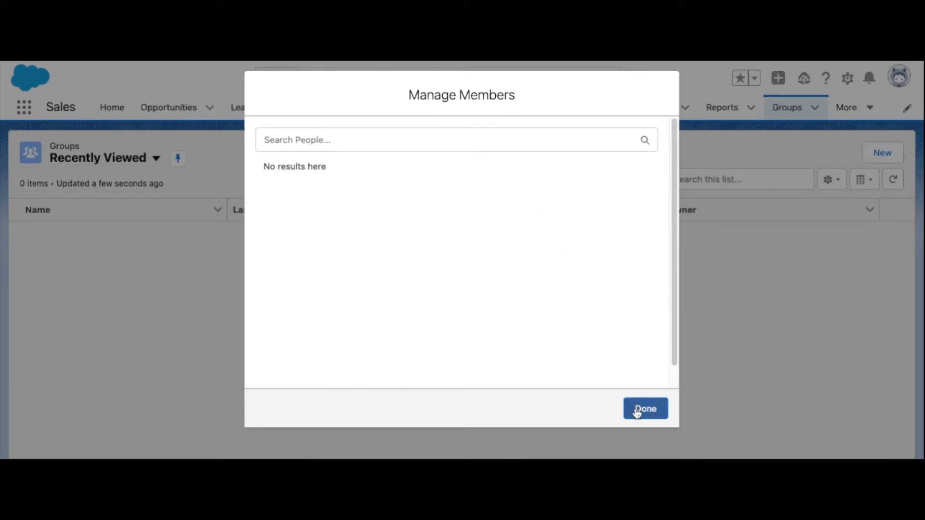
Finish without adding members, dismiss the Compact Setting popup, and view Group Details.
{"action": "left_click", "coordinate": [644, 409]}
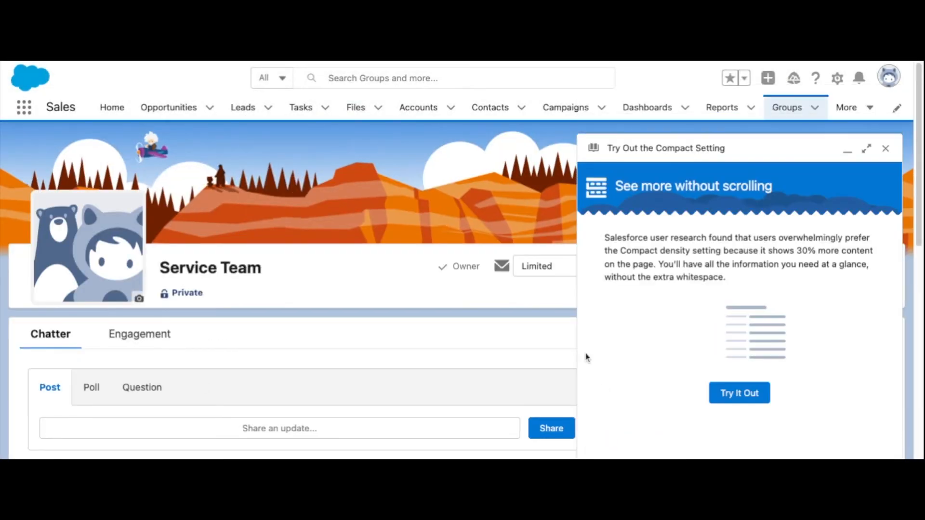
{"action": "left_click", "coordinate": [885, 148]}
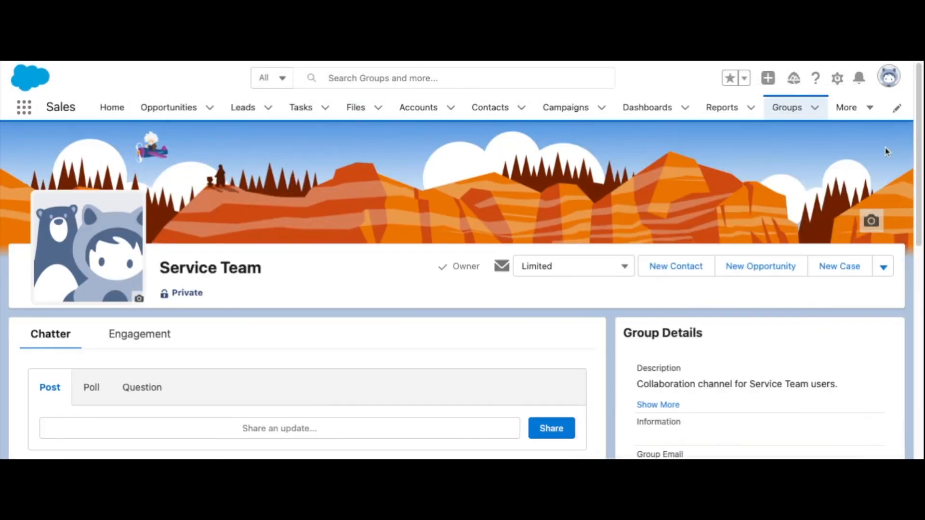
{"action": "scroll", "scroll_direction": "down", "scroll_amount": 3}
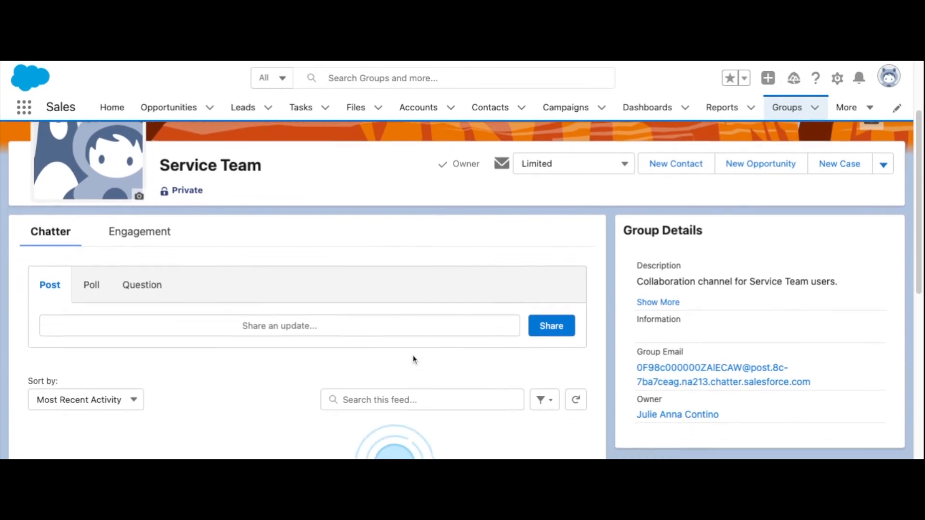